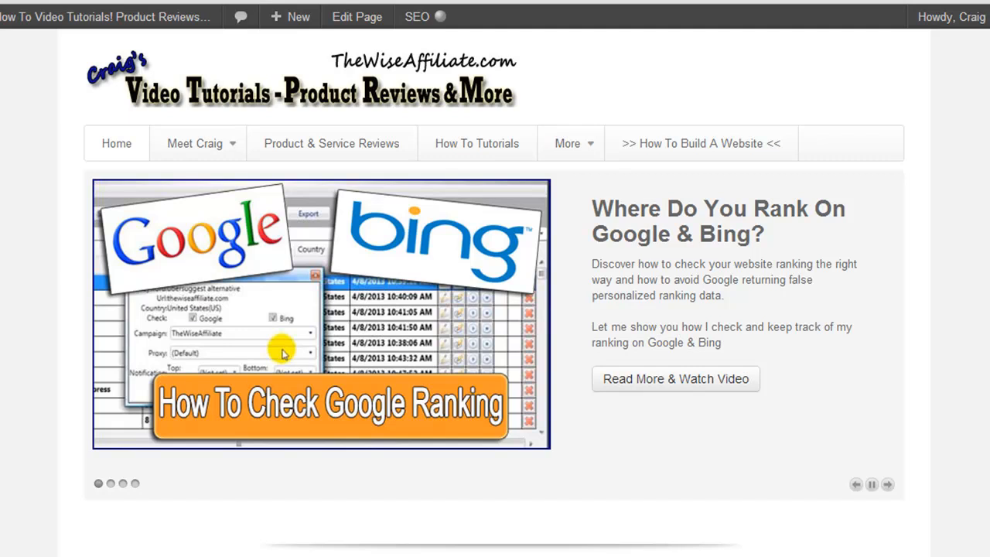
Step: Switch to the admin Dashboard tab showing 60 posts, 15 pages and 185 comments
left_click(888, 485)
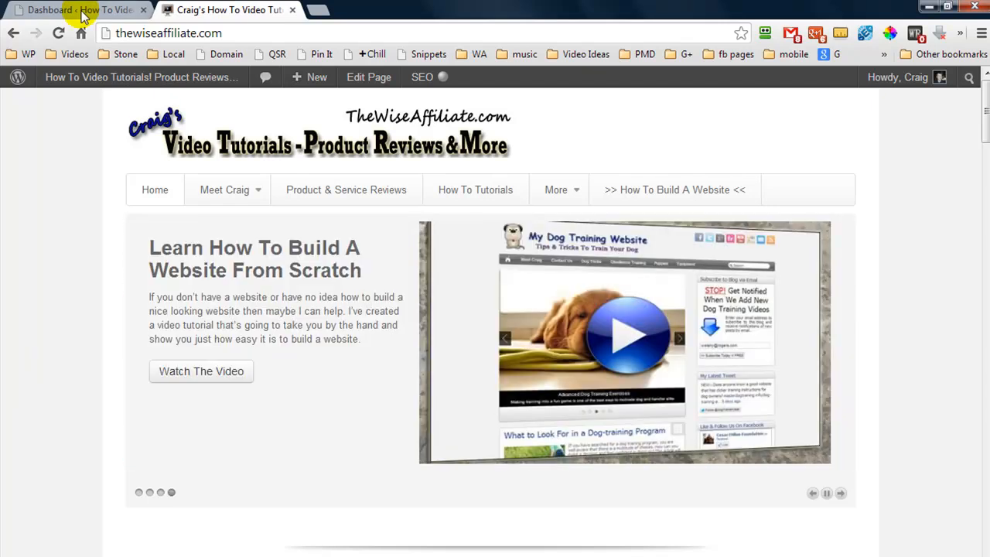
left_click(78, 10)
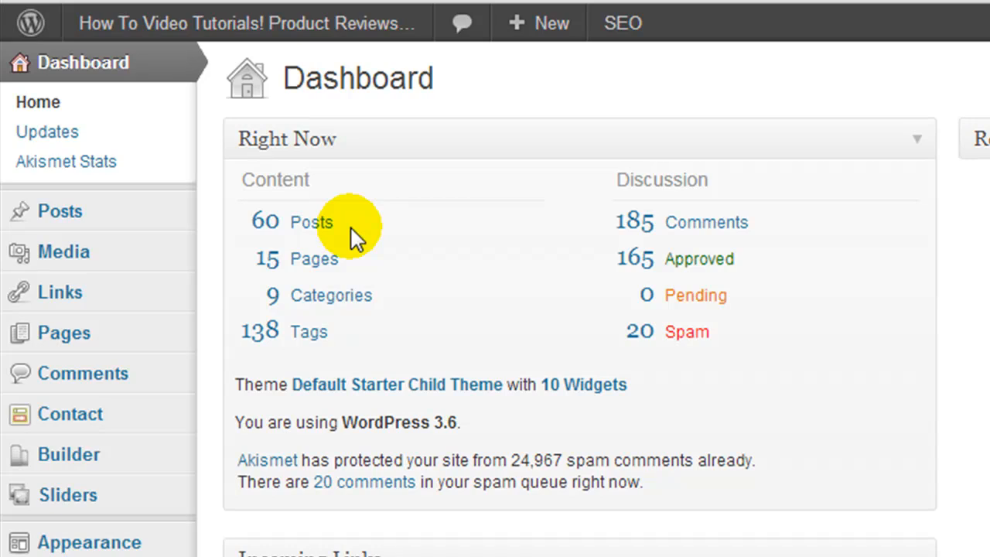
mouse_move(359, 236)
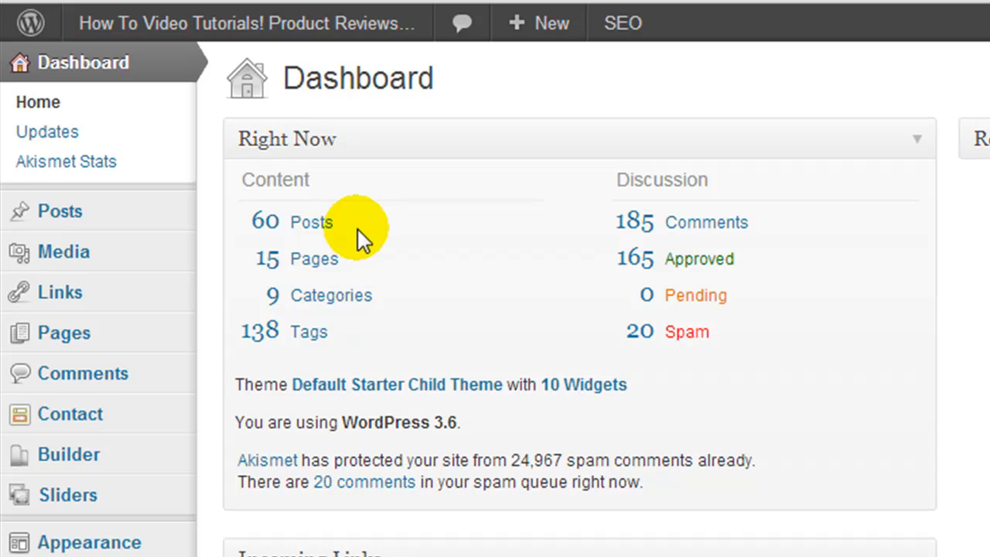
mouse_move(711, 256)
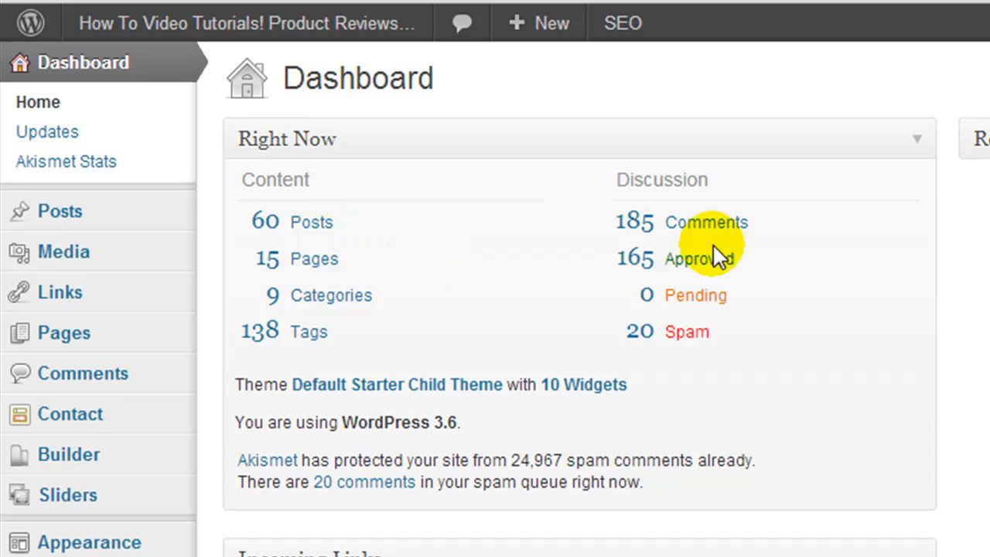
mouse_move(841, 323)
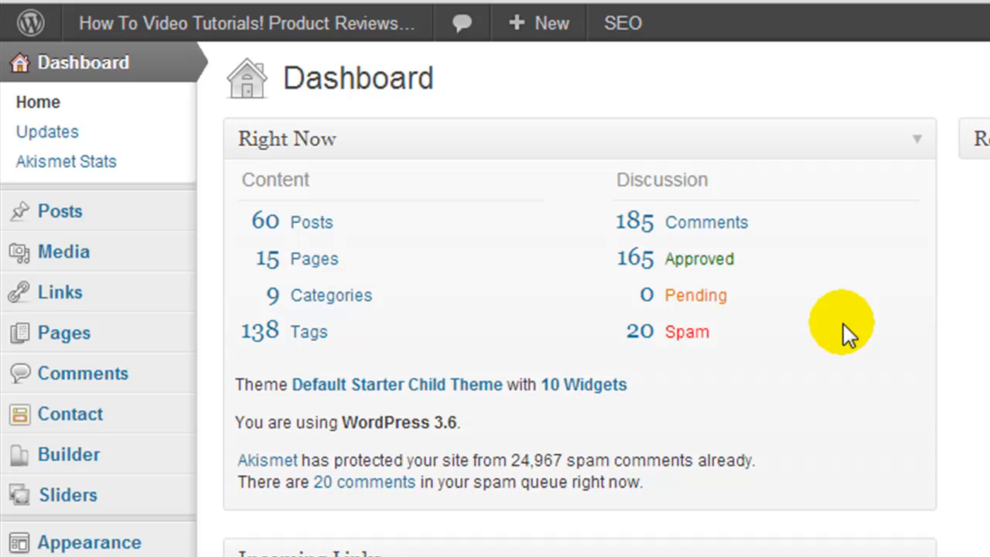
mouse_move(851, 364)
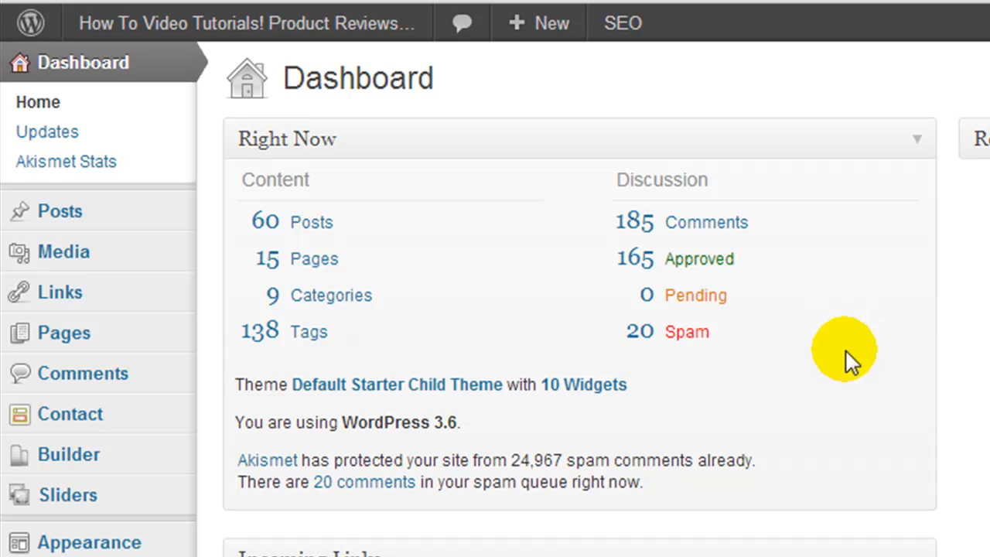
mouse_move(190, 189)
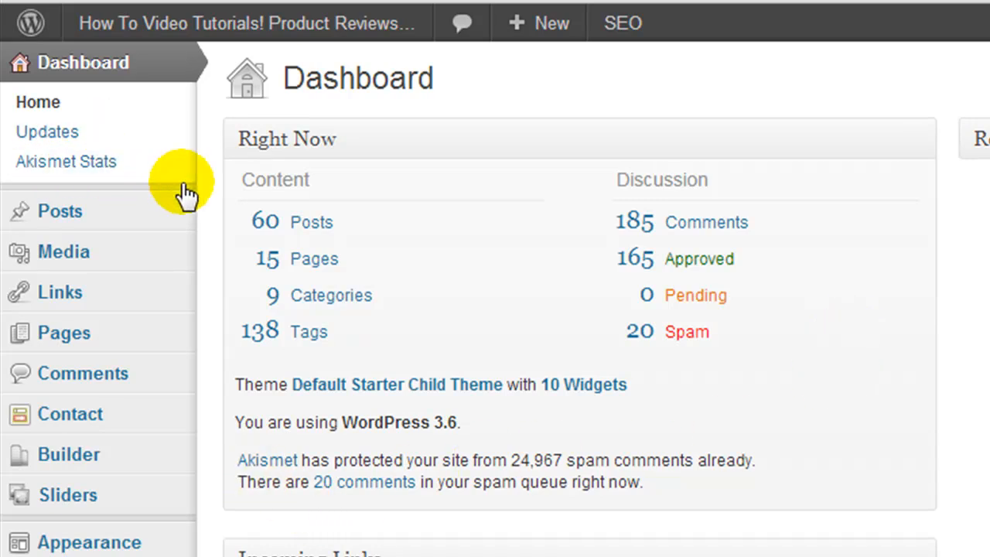
mouse_move(509, 471)
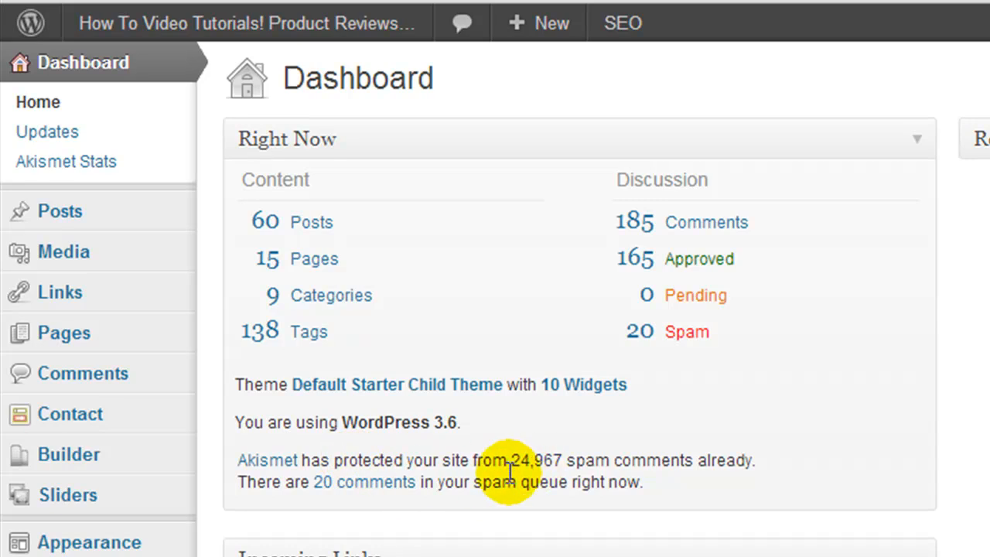
mouse_move(549, 495)
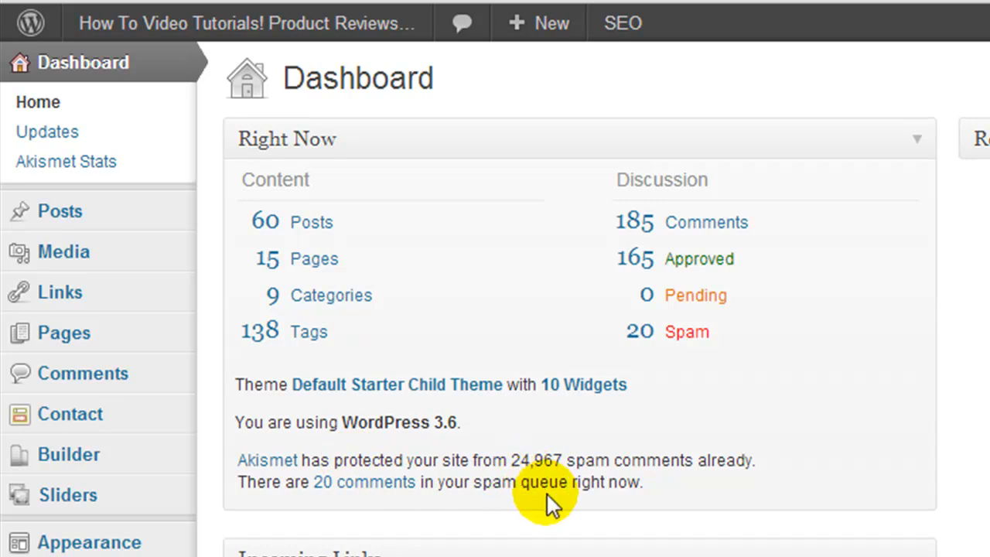
mouse_move(517, 473)
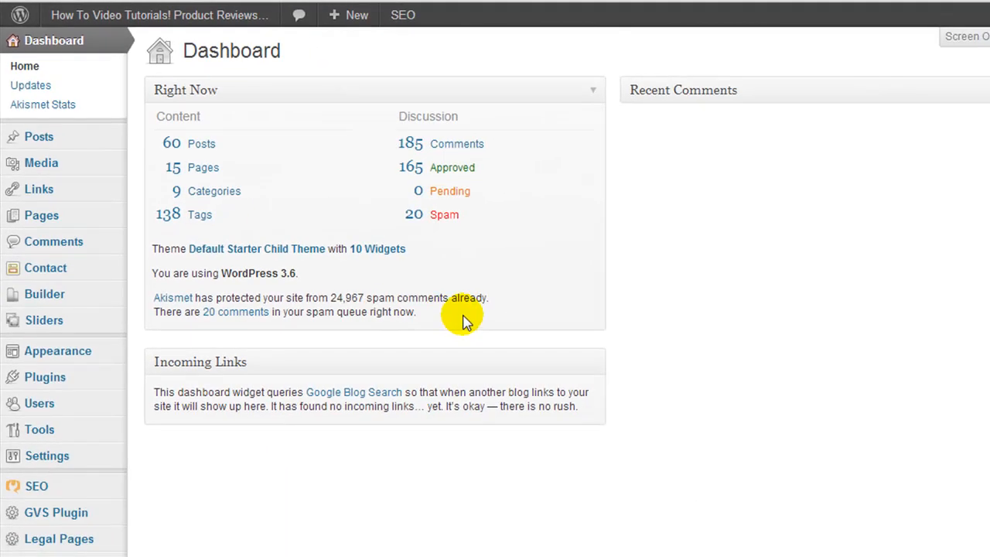
mouse_move(451, 310)
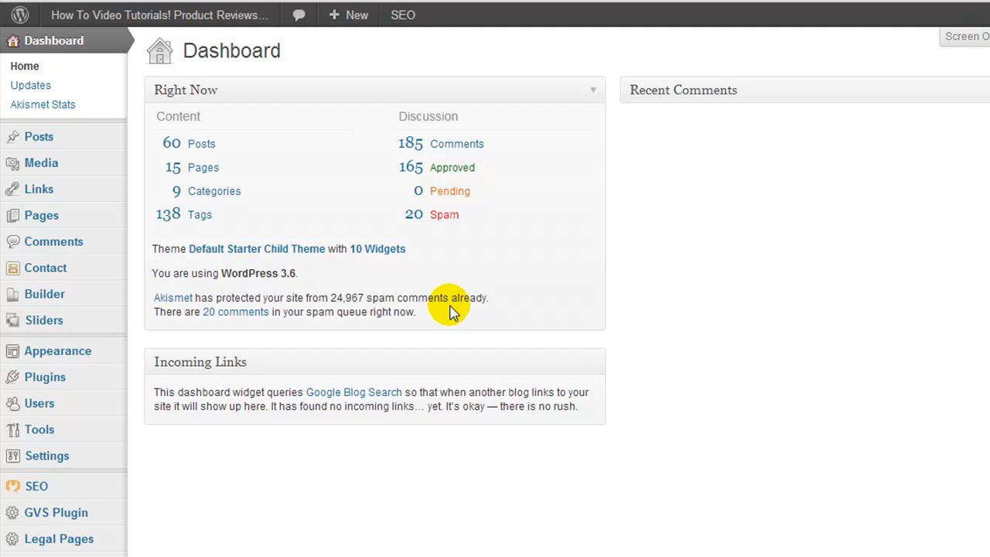
mouse_move(277, 154)
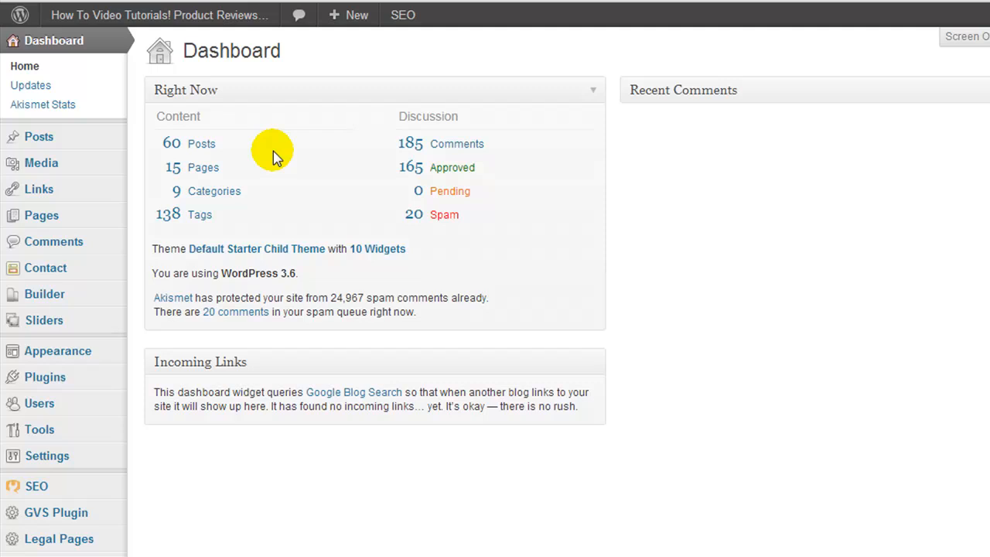
mouse_move(255, 164)
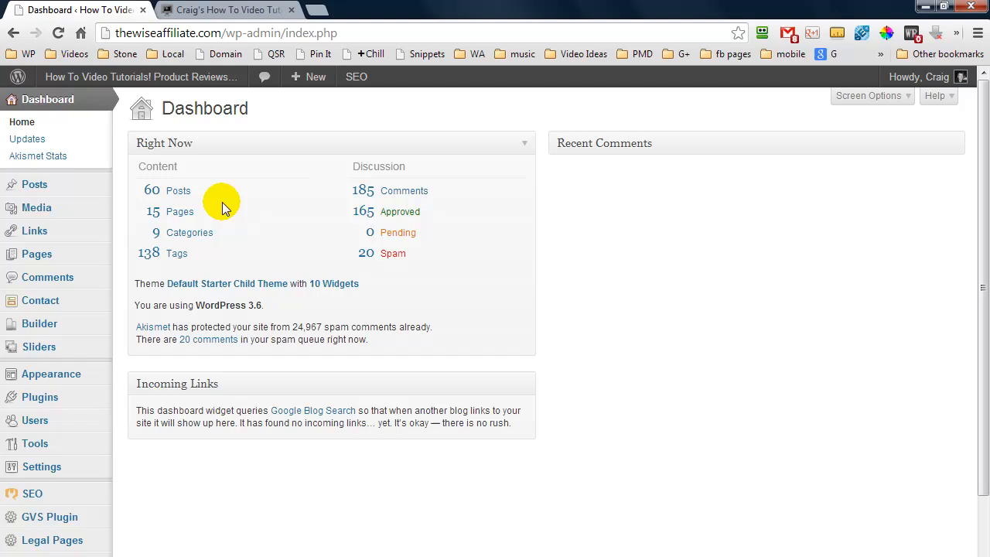
mouse_move(271, 202)
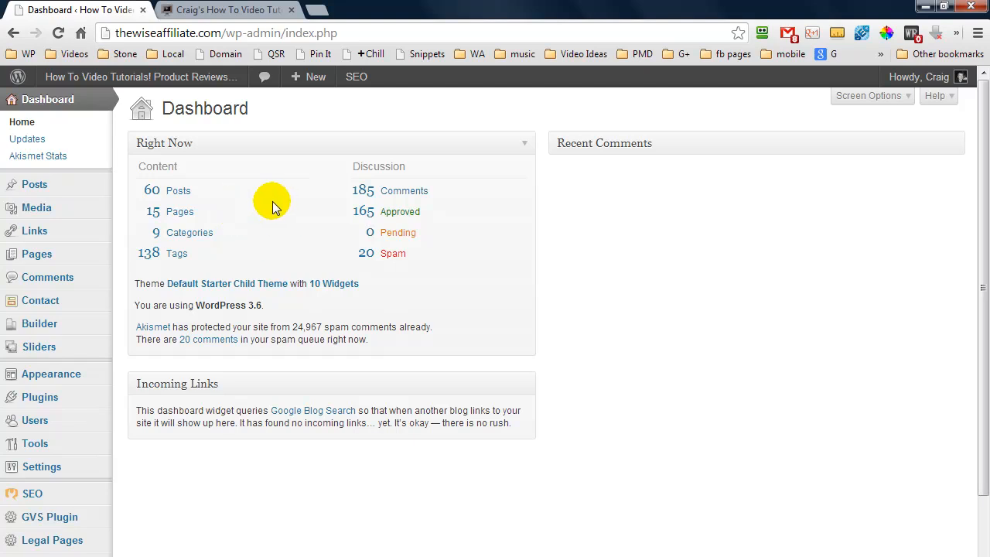
mouse_move(263, 205)
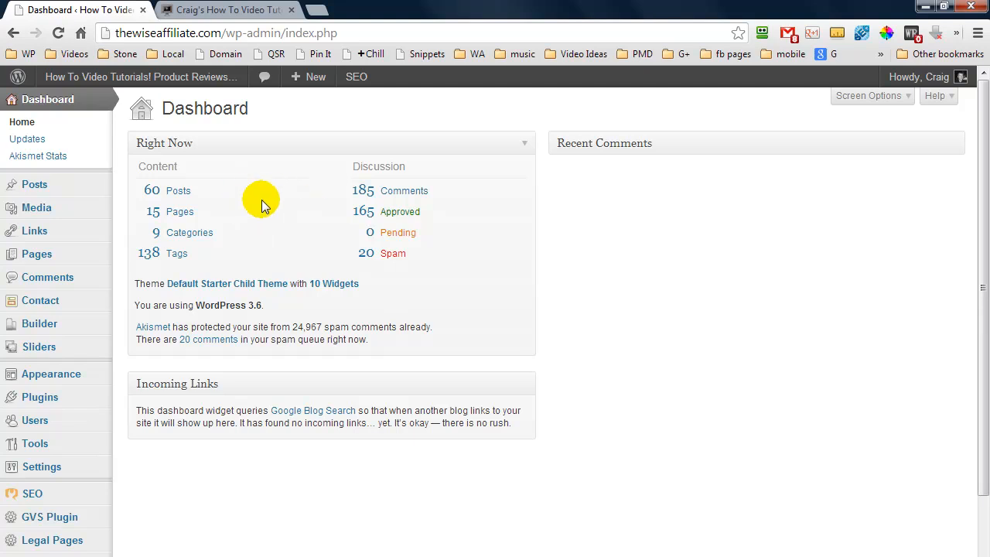
mouse_move(267, 215)
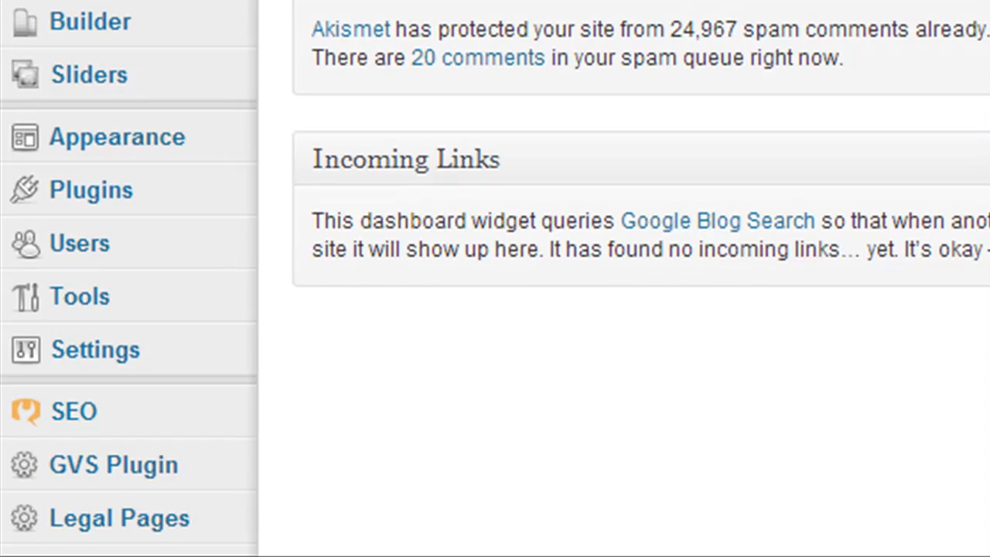
mouse_move(290, 70)
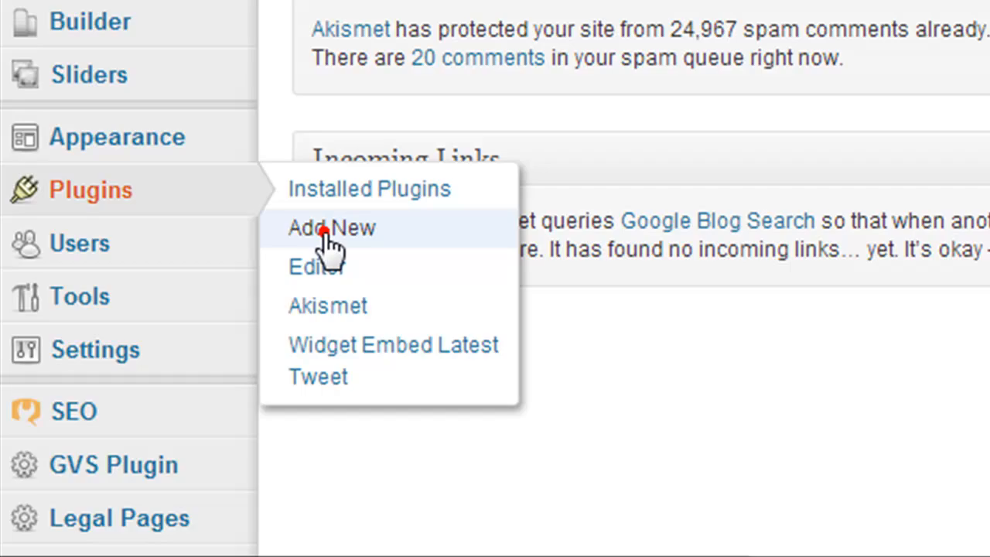
Step: Search the plugin directory for 'WP Clean Up', then install and activate version 1.2.1
left_click(332, 227)
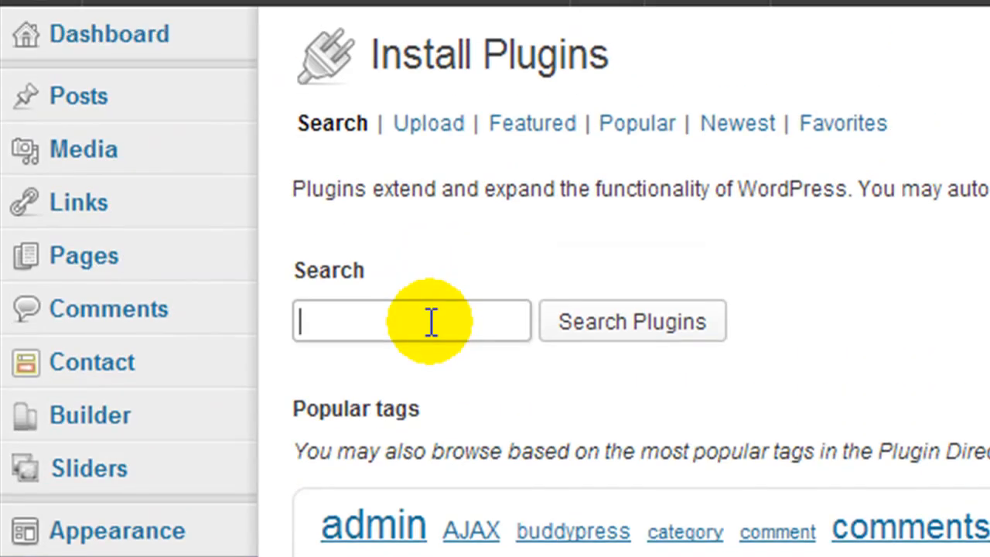
type("WP Clean Up")
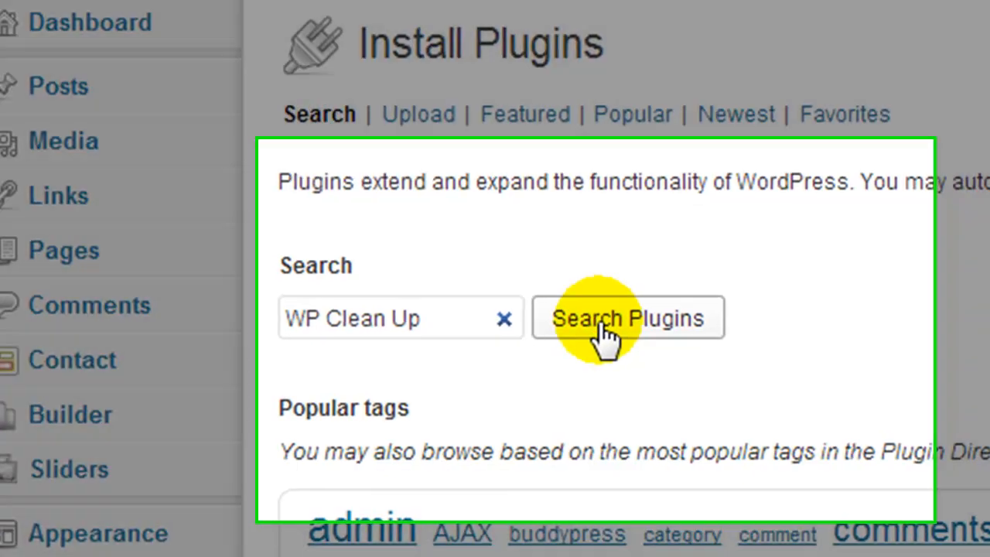
left_click(627, 318)
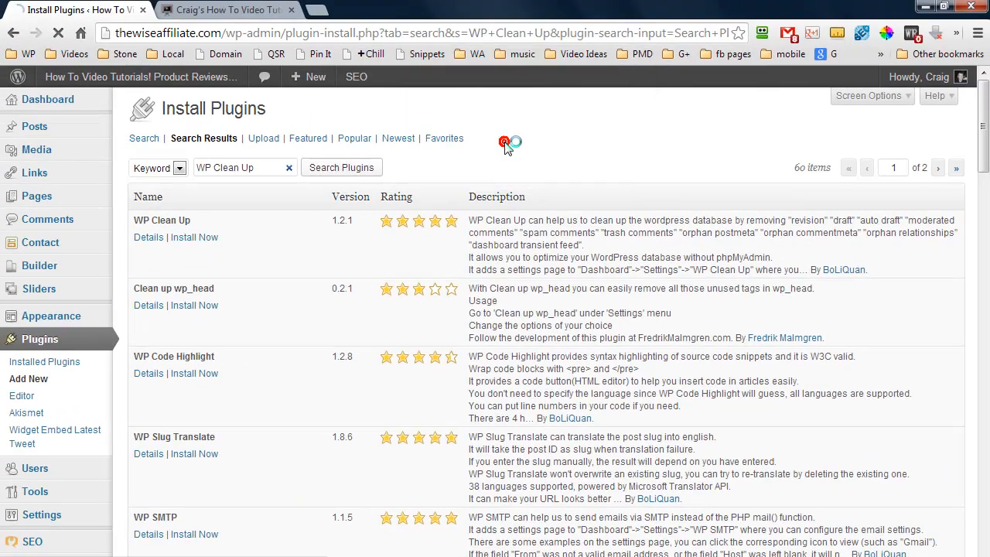
left_click(194, 236)
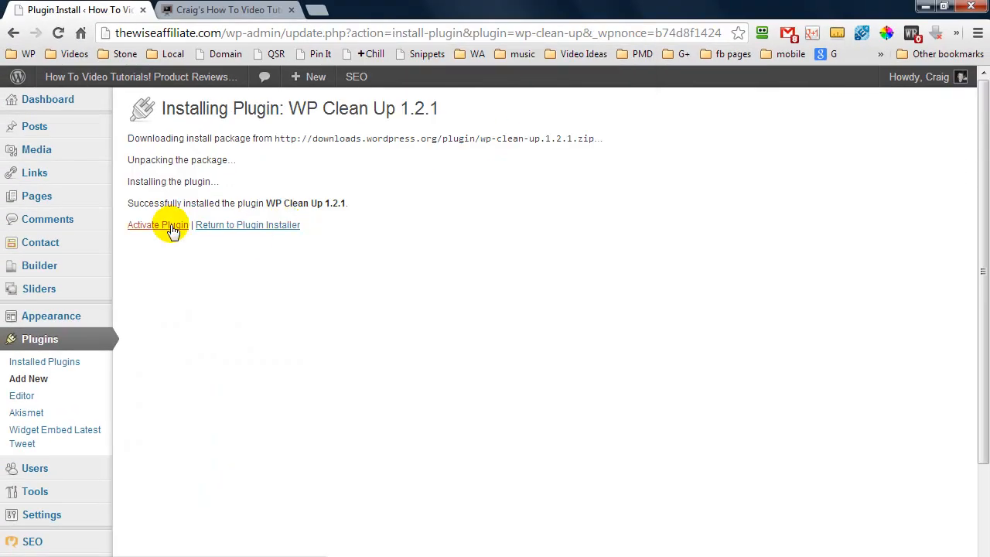
left_click(158, 225)
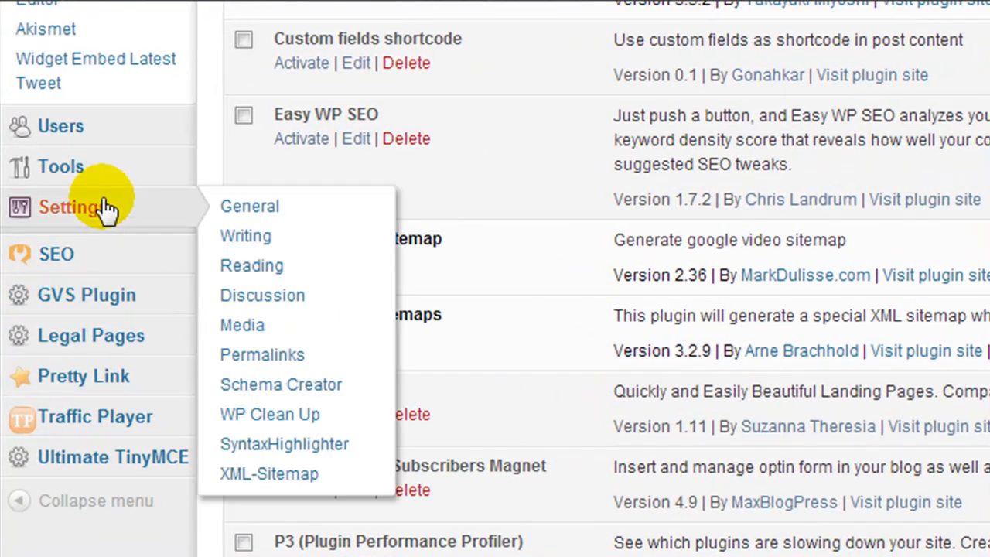
mouse_move(270, 414)
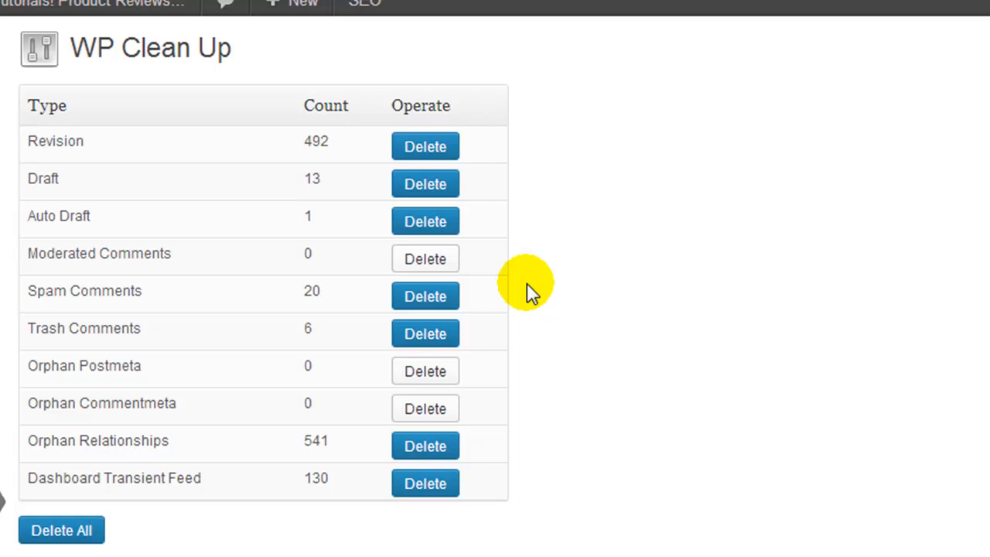
mouse_move(322, 159)
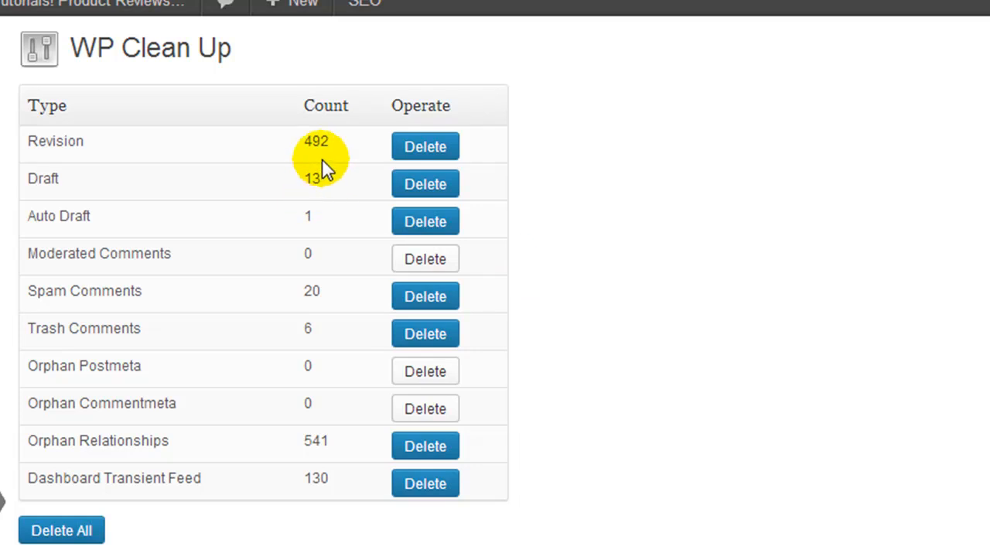
mouse_move(302, 167)
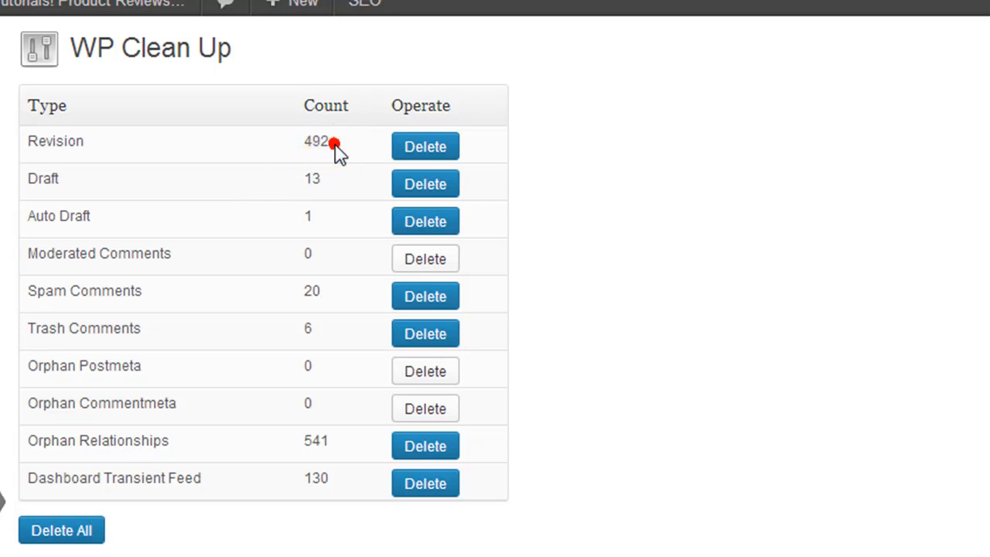
mouse_move(335, 146)
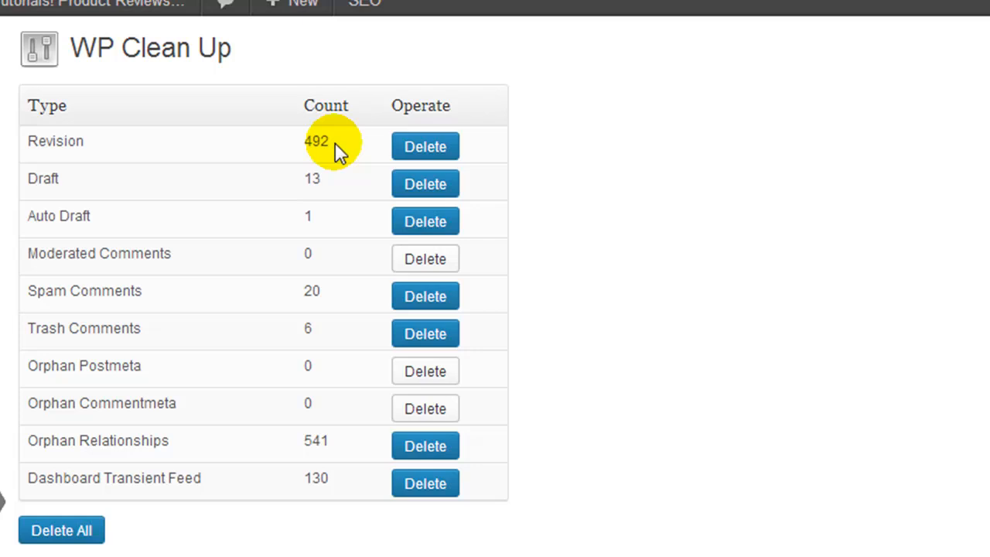
mouse_move(77, 151)
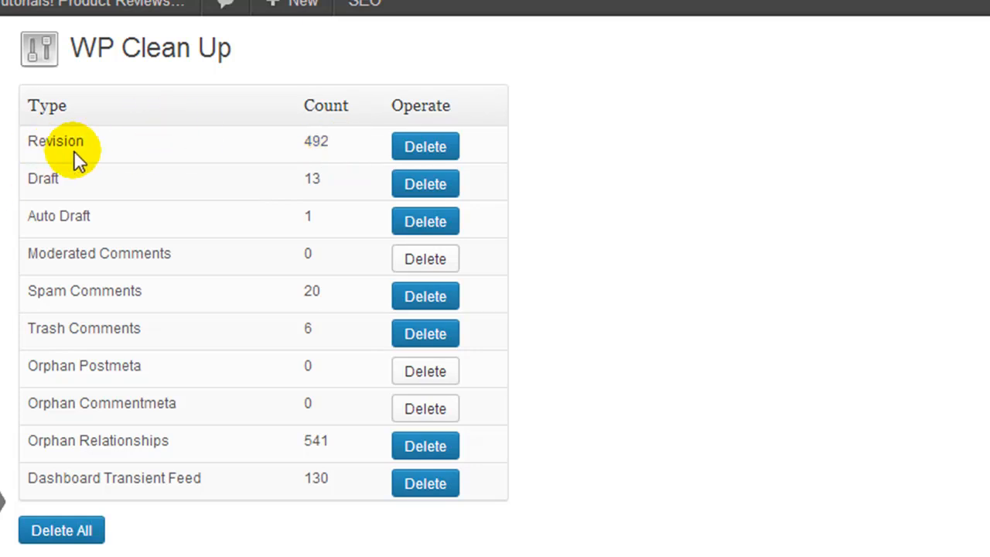
mouse_move(743, 185)
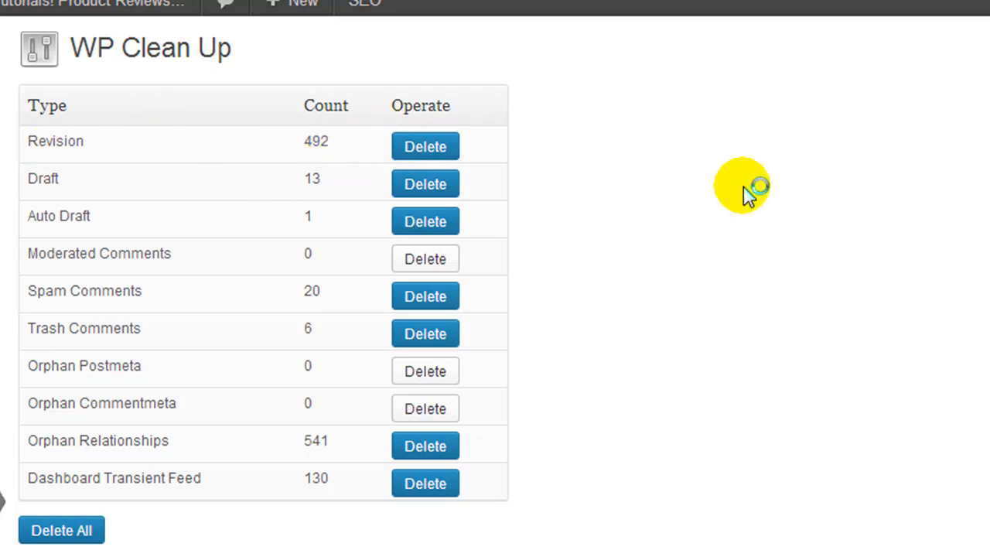
Step: Delete all post revisions in WP Clean Up so the Revision count reads 0
left_click(425, 146)
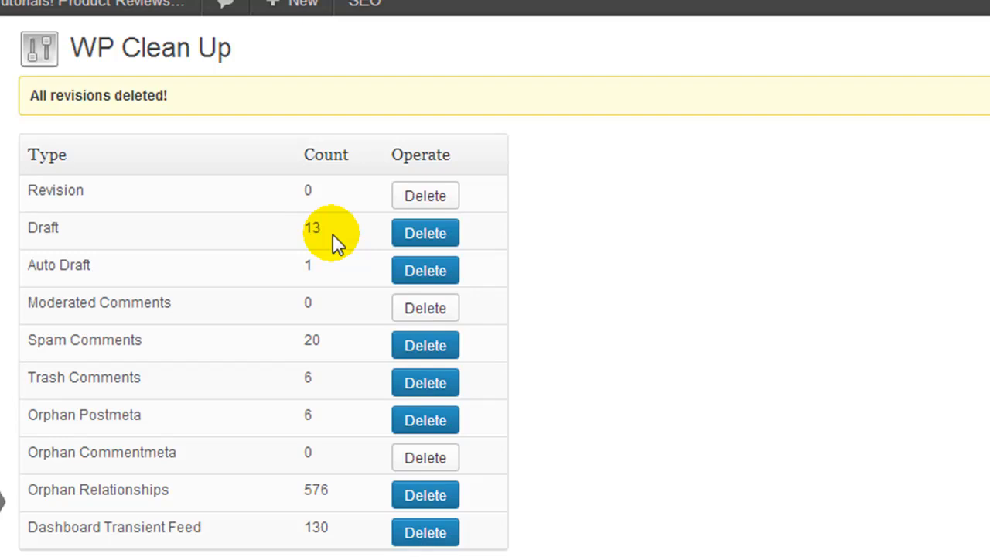
mouse_move(356, 271)
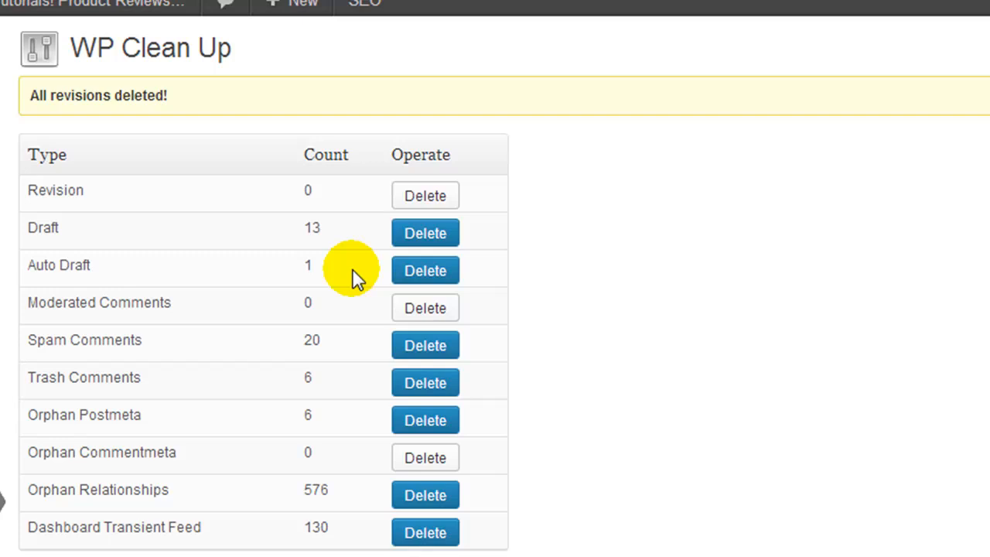
mouse_move(332, 302)
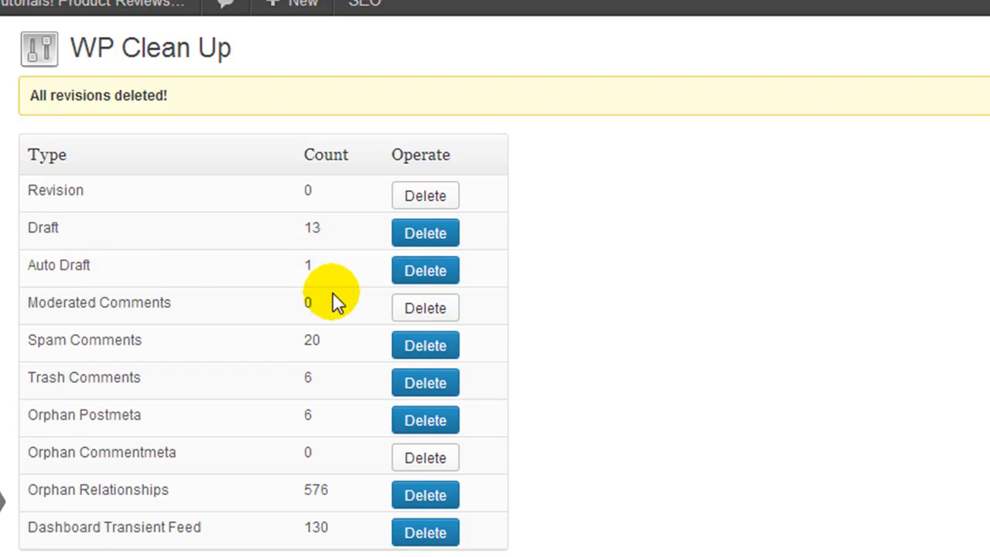
mouse_move(333, 359)
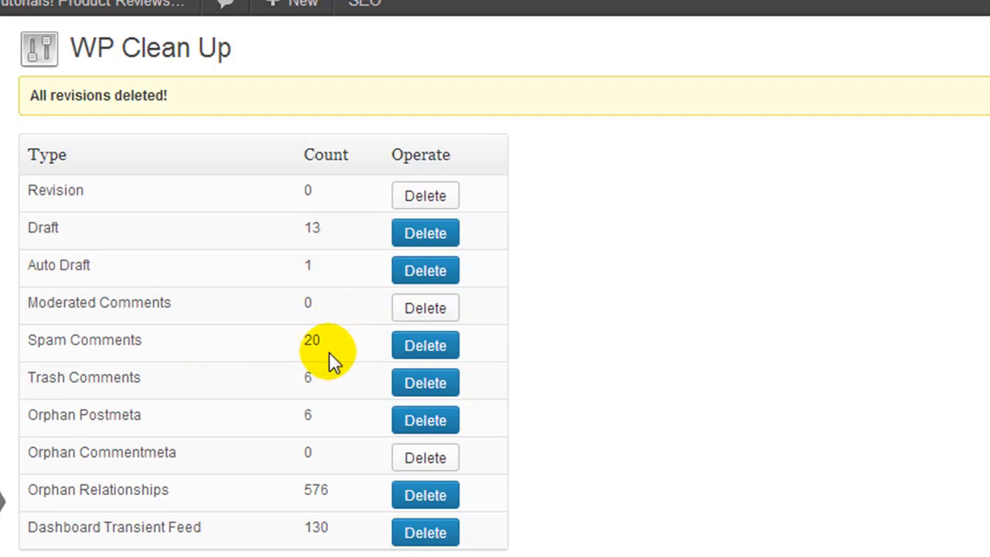
mouse_move(426, 346)
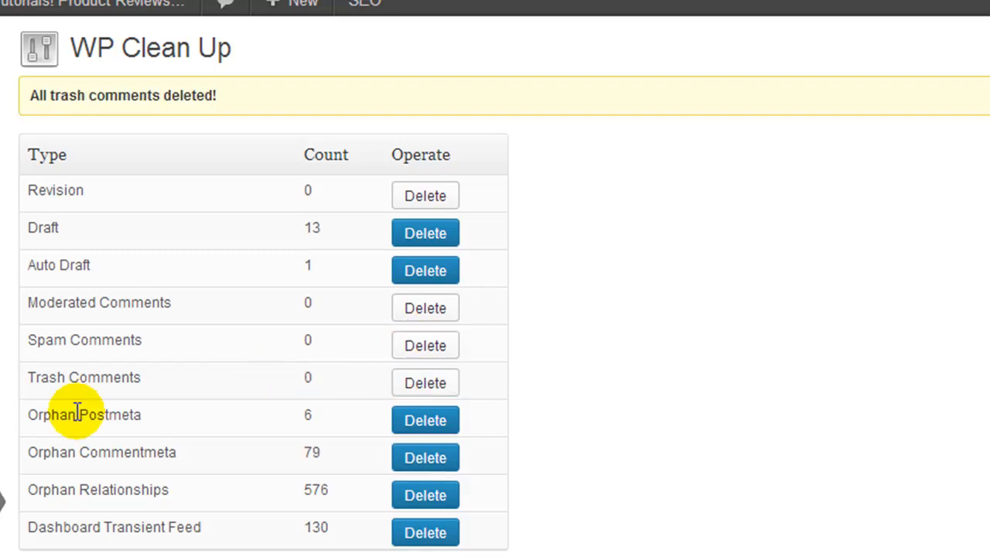
mouse_move(117, 456)
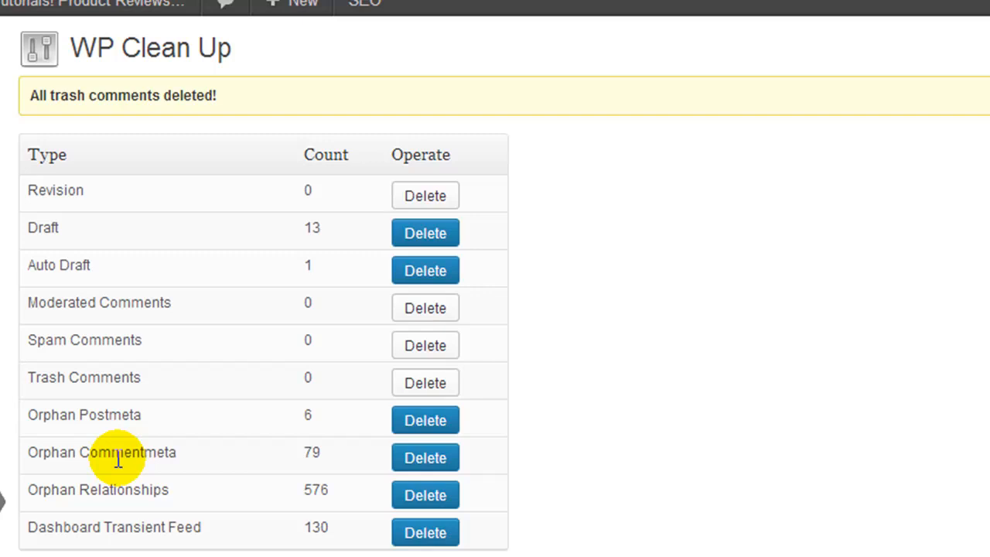
mouse_move(195, 493)
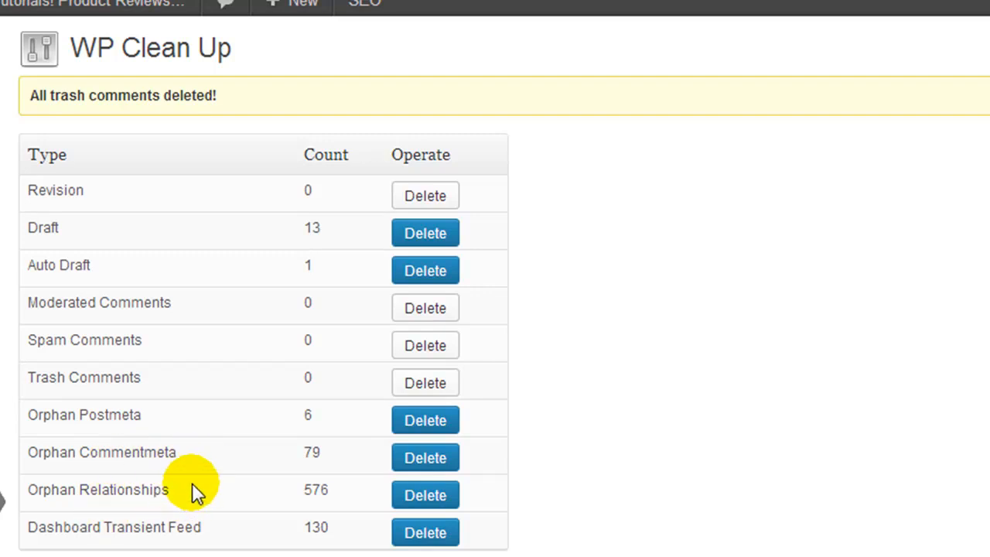
mouse_move(209, 430)
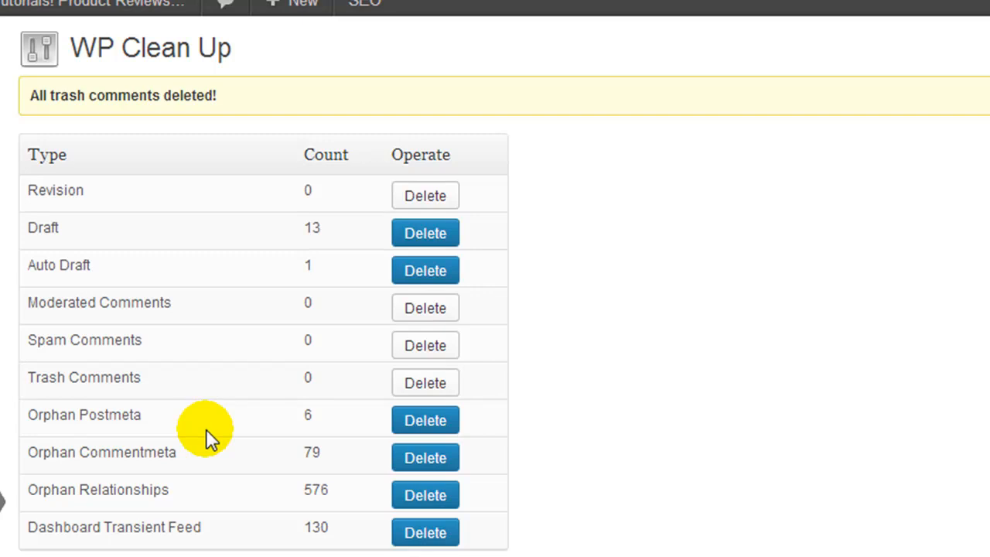
mouse_move(202, 433)
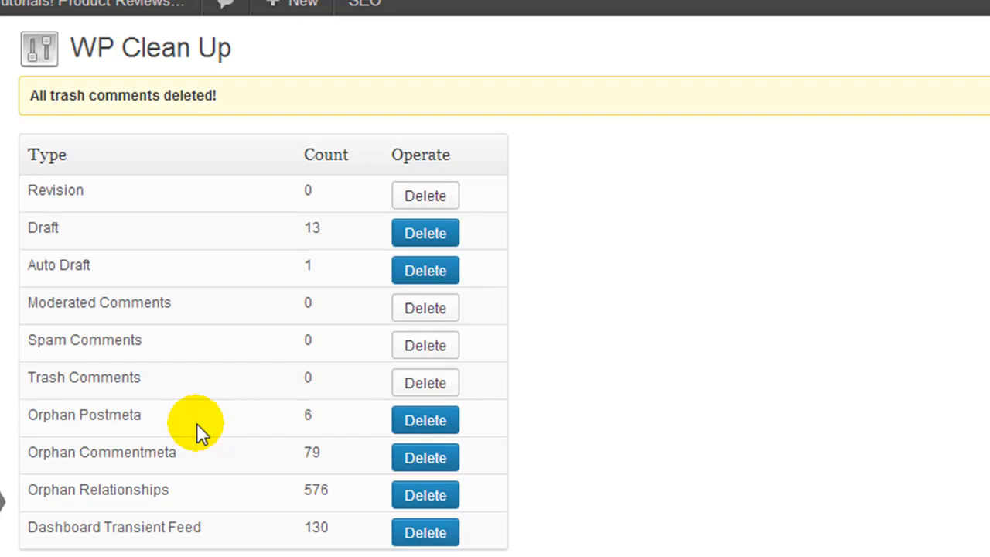
mouse_move(247, 424)
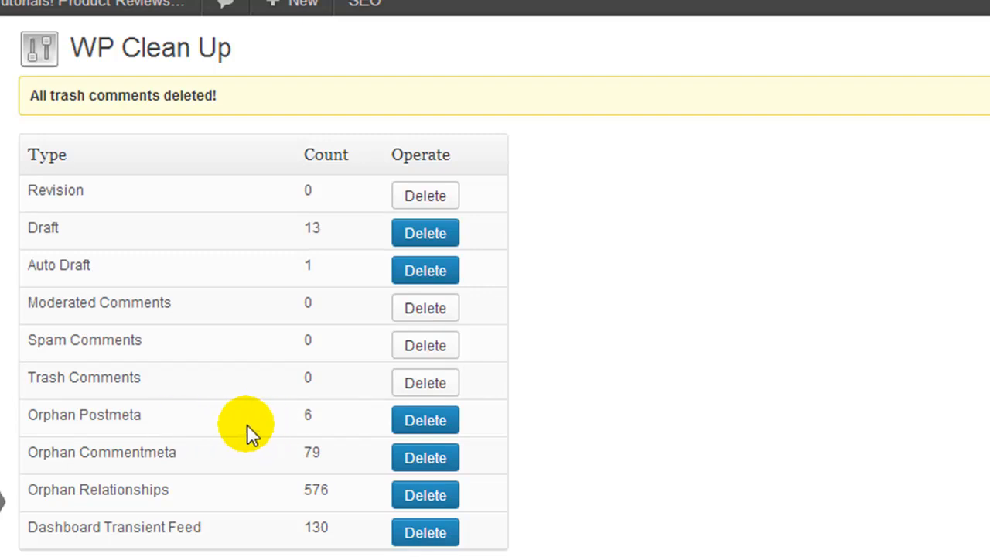
mouse_move(260, 489)
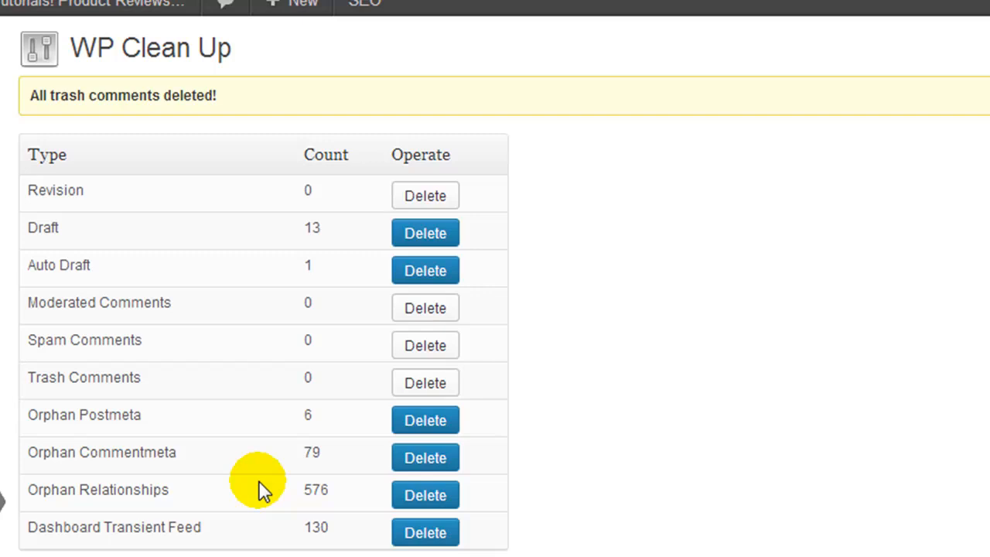
mouse_move(425, 421)
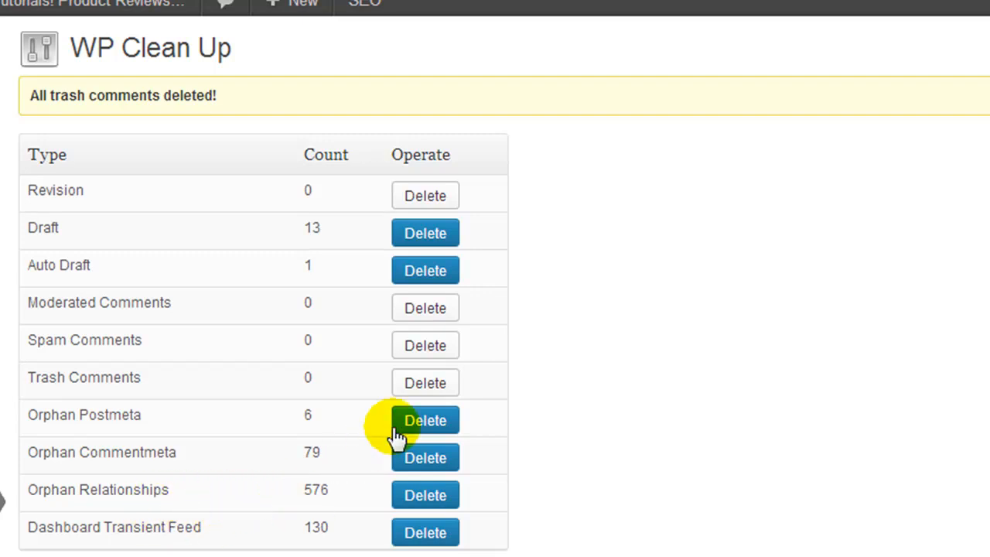
mouse_move(426, 458)
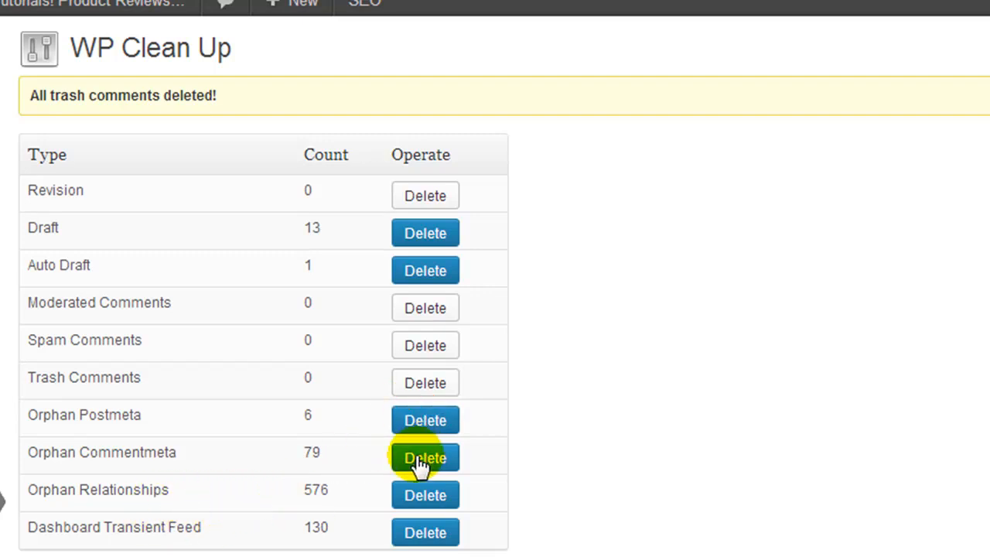
Step: Delete the orphan commentmeta and orphan relationships entries in WP Clean Up
left_click(425, 420)
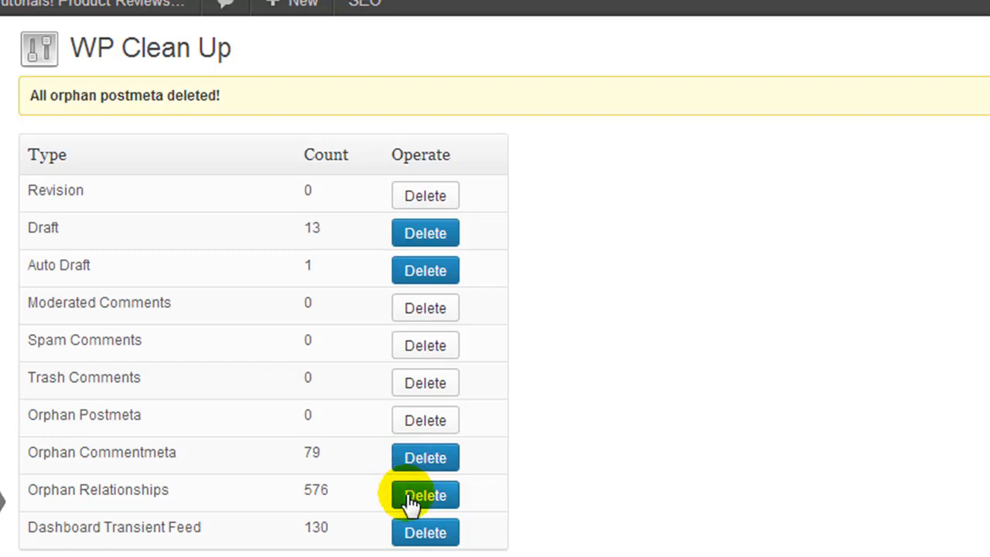
left_click(425, 458)
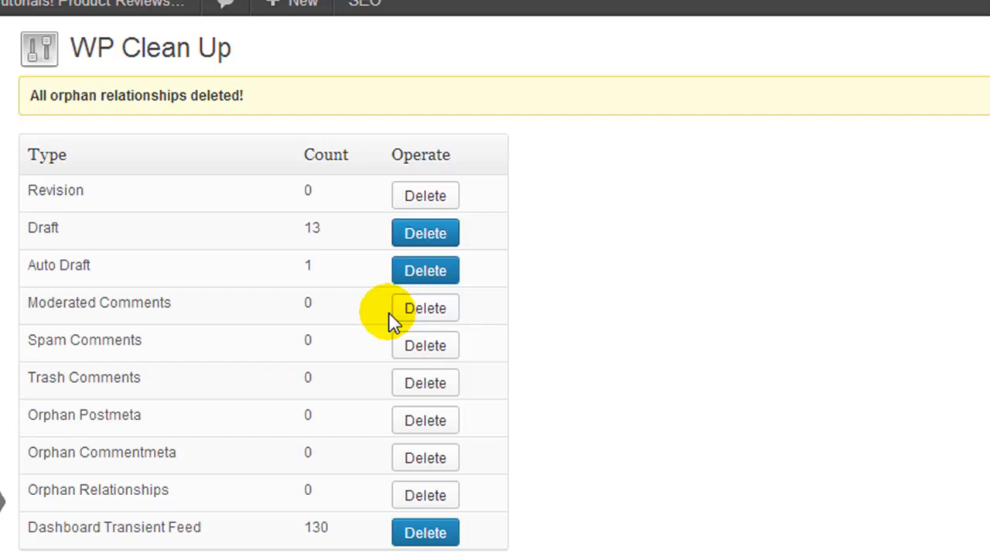
mouse_move(113, 531)
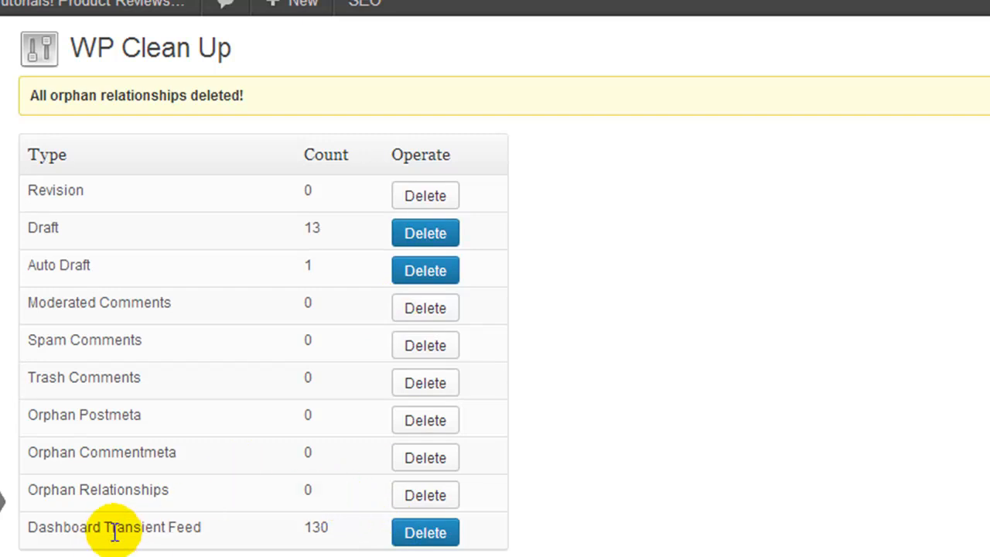
mouse_move(247, 512)
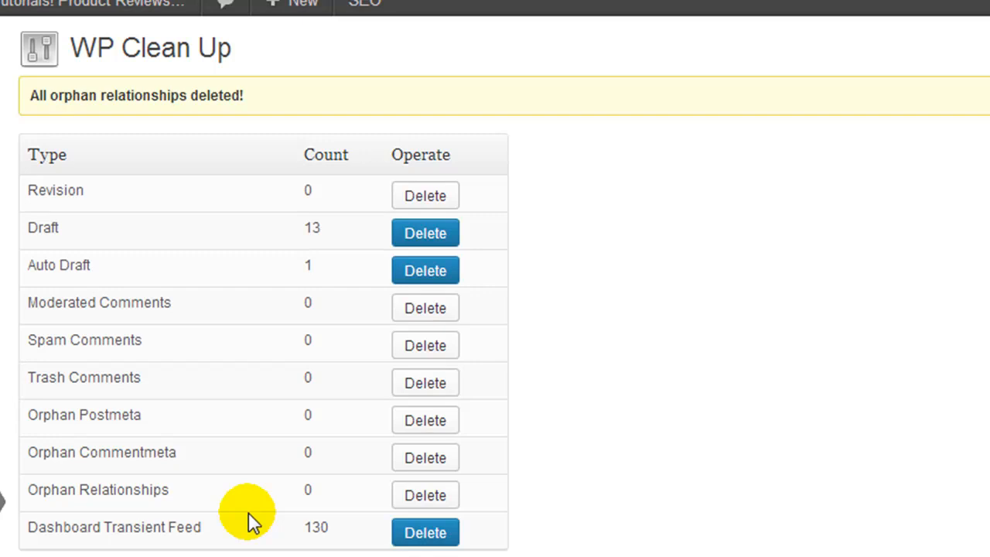
mouse_move(313, 546)
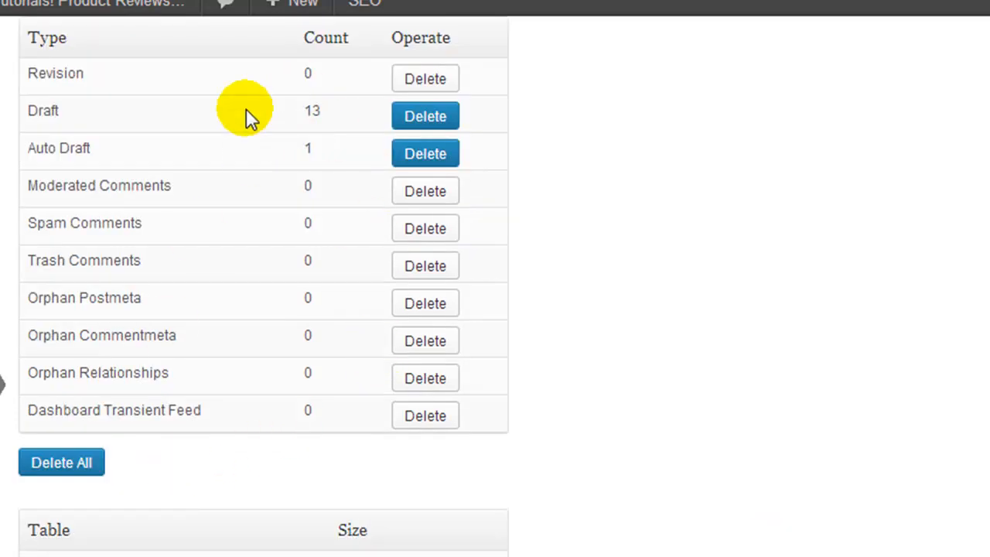
mouse_move(220, 422)
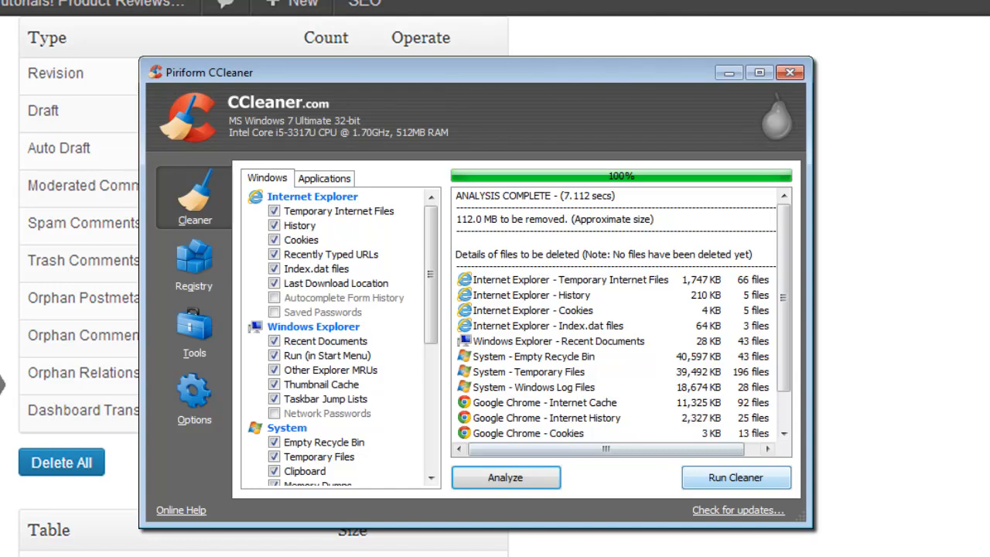
left_click(790, 72)
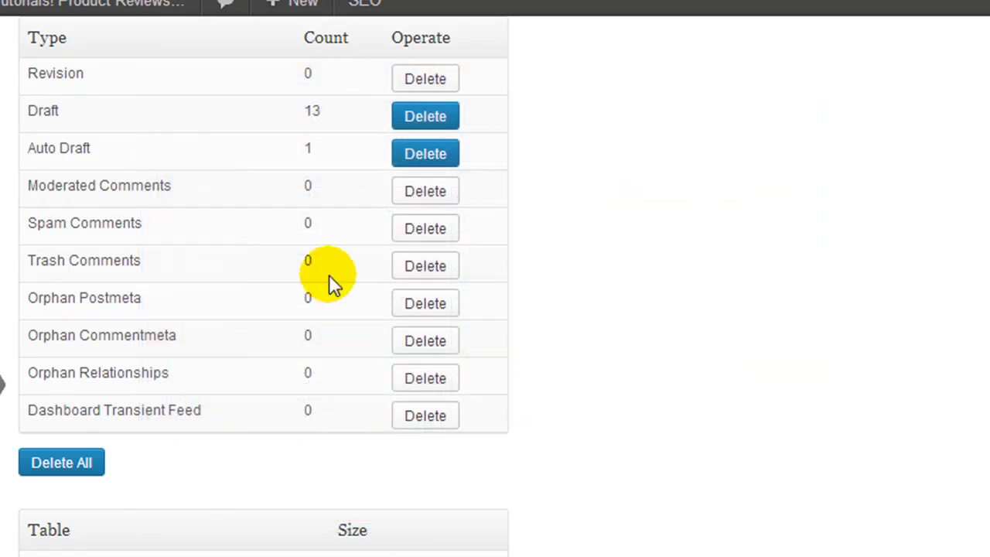
scroll("down", 3)
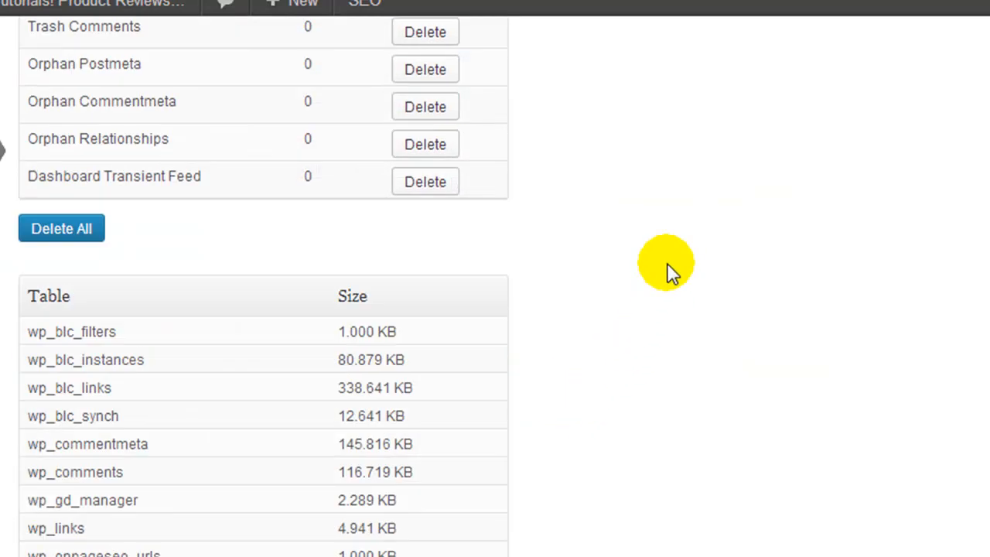
scroll("down", 3)
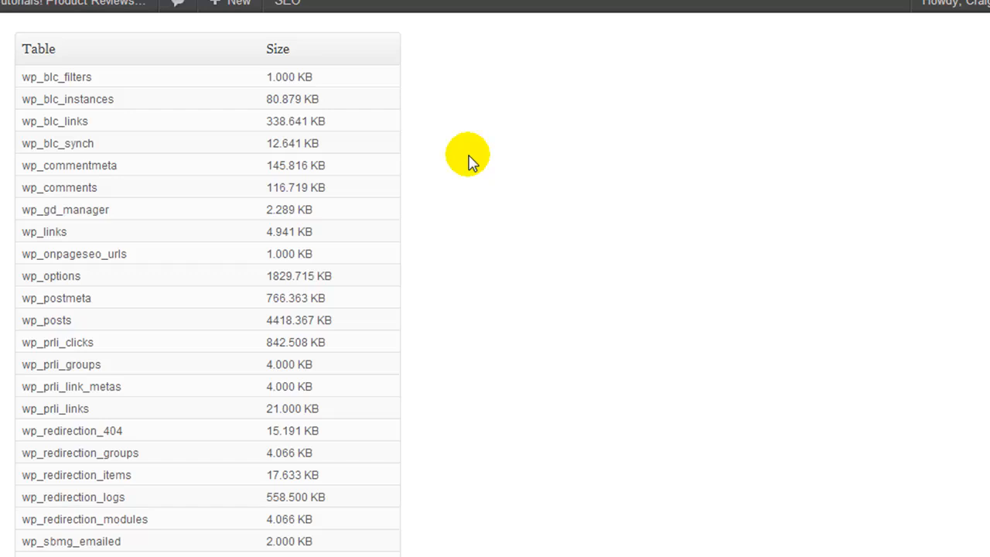
scroll("down", 3)
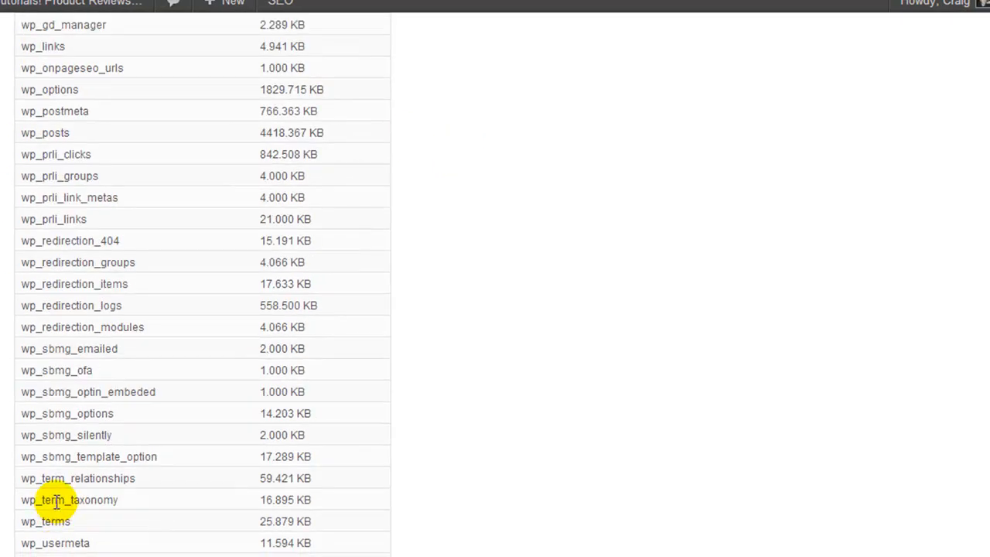
scroll("down", 3)
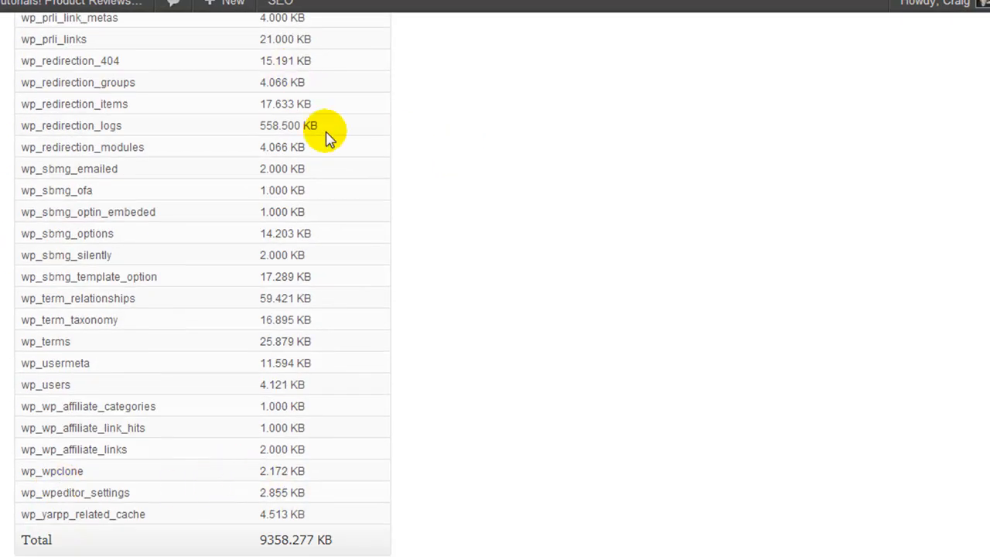
scroll("down", 3)
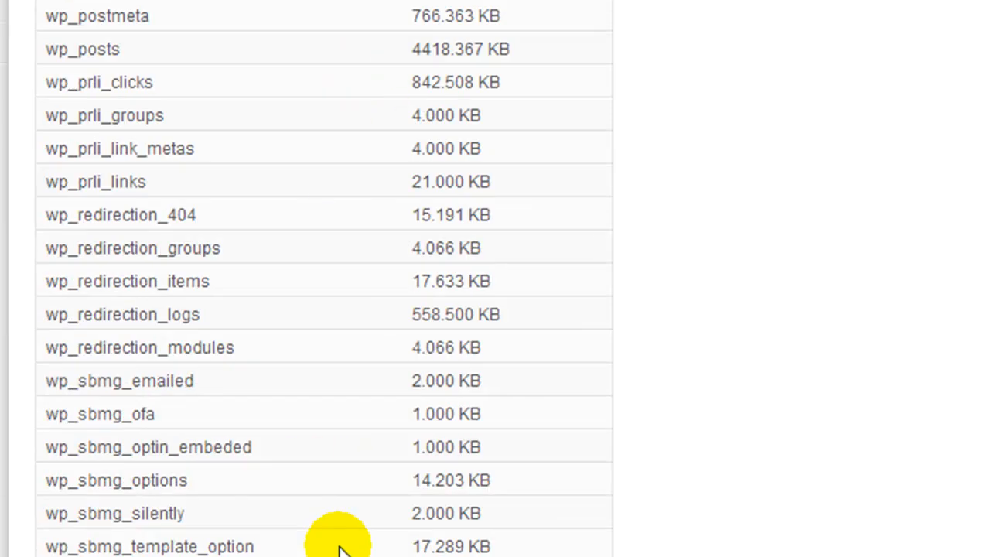
scroll("down", 3)
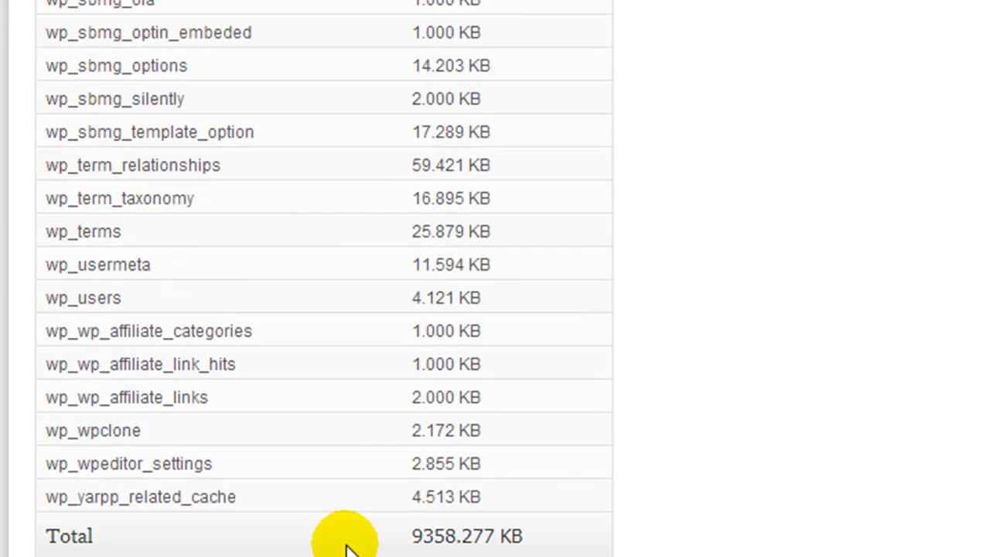
scroll("down", 3)
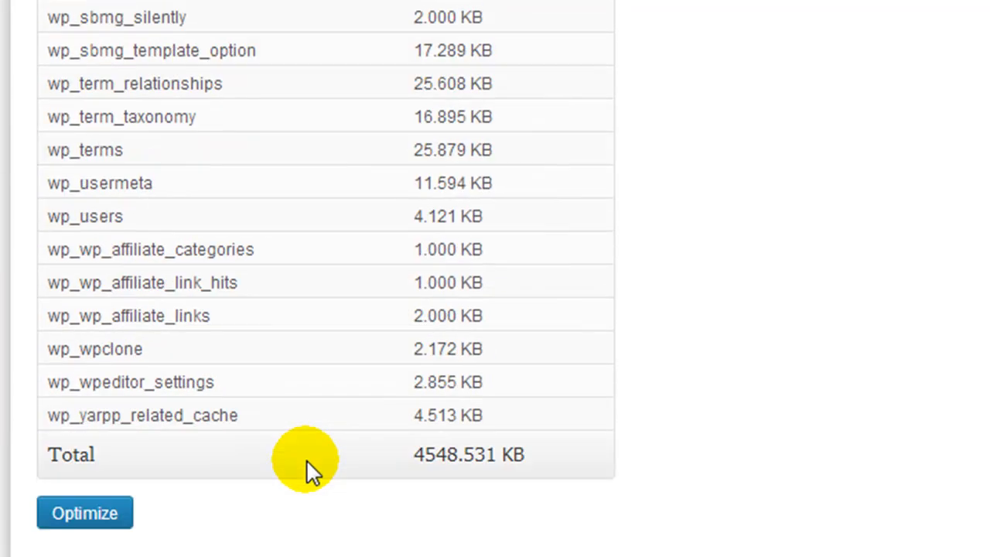
mouse_move(445, 469)
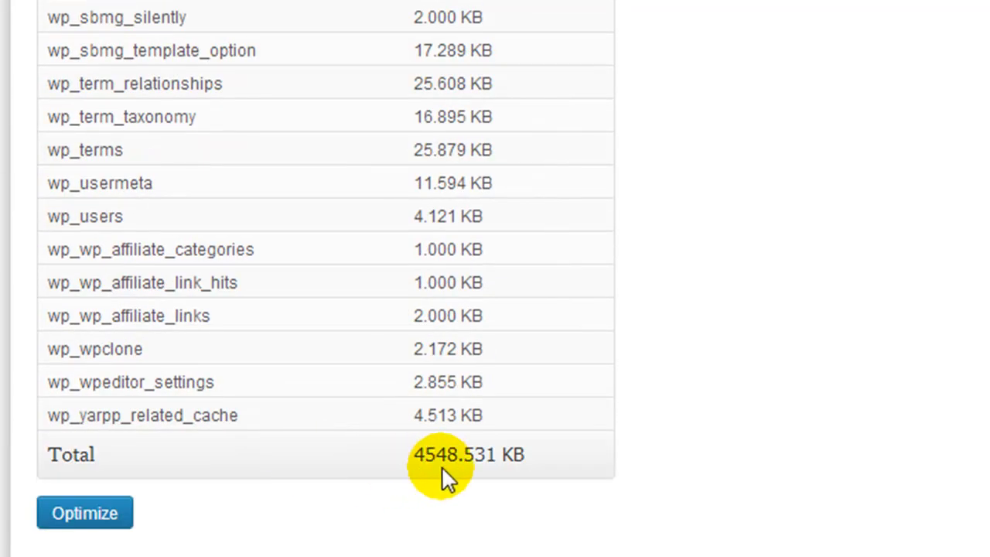
mouse_move(480, 487)
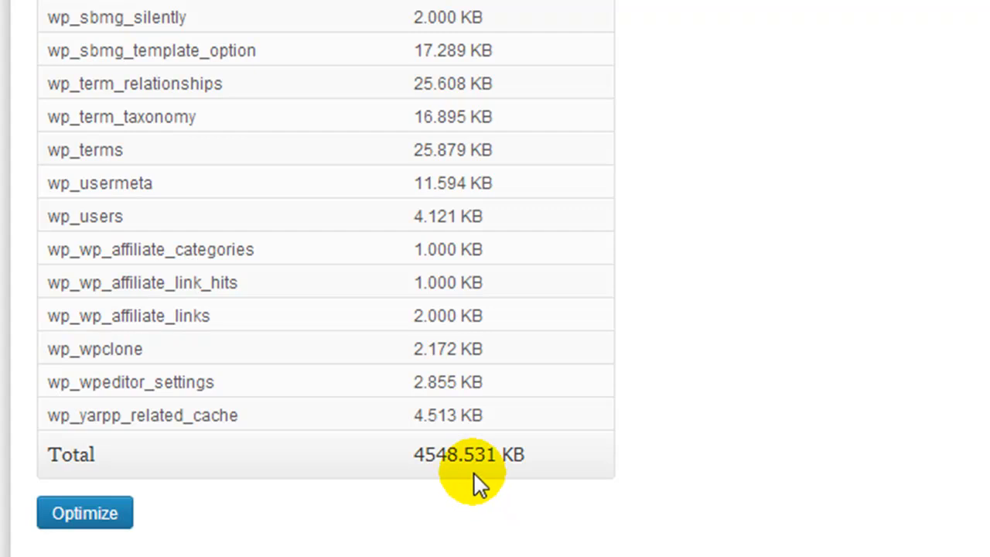
Step: Optimize the database tables down to 4548.531 KB and return to the Dashboard
scroll("down", 3)
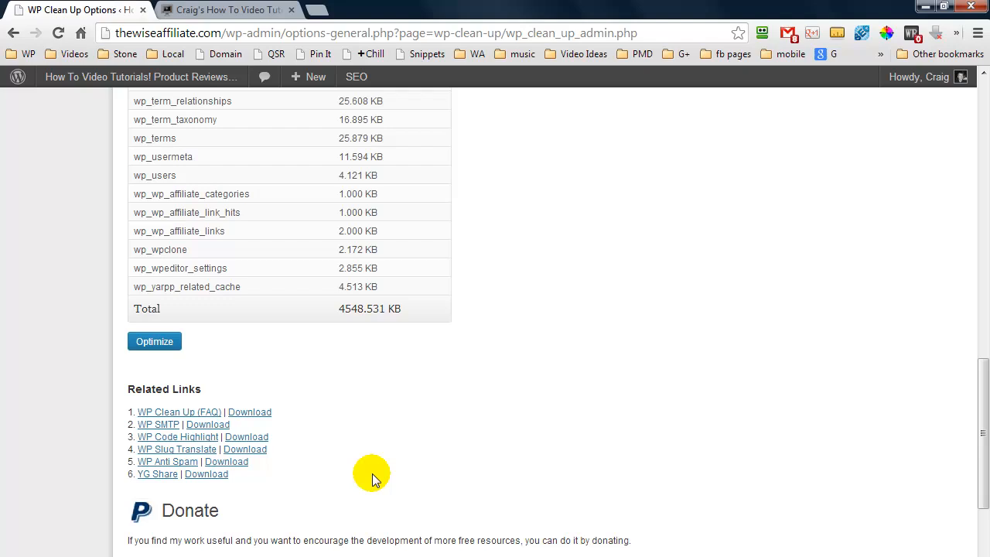
left_click(154, 341)
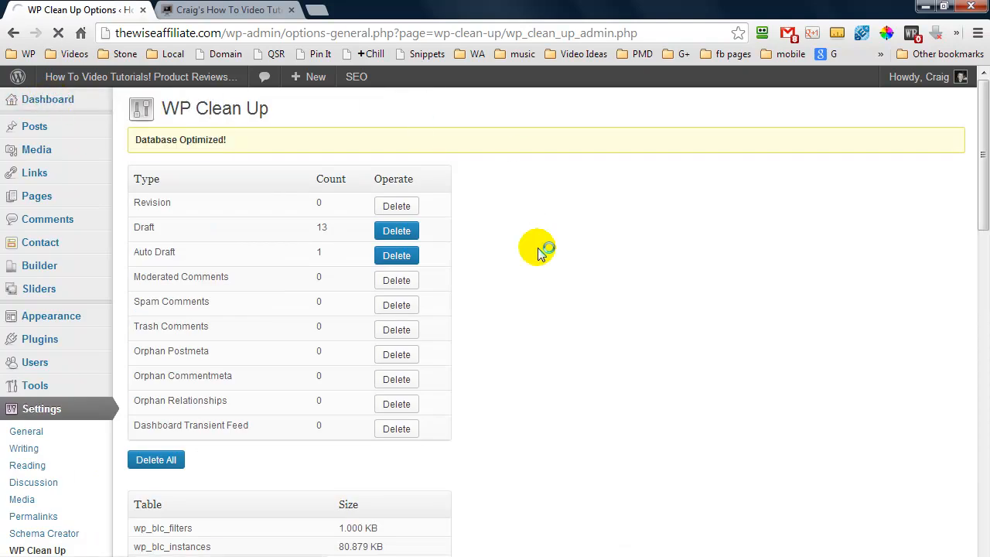
left_click(47, 99)
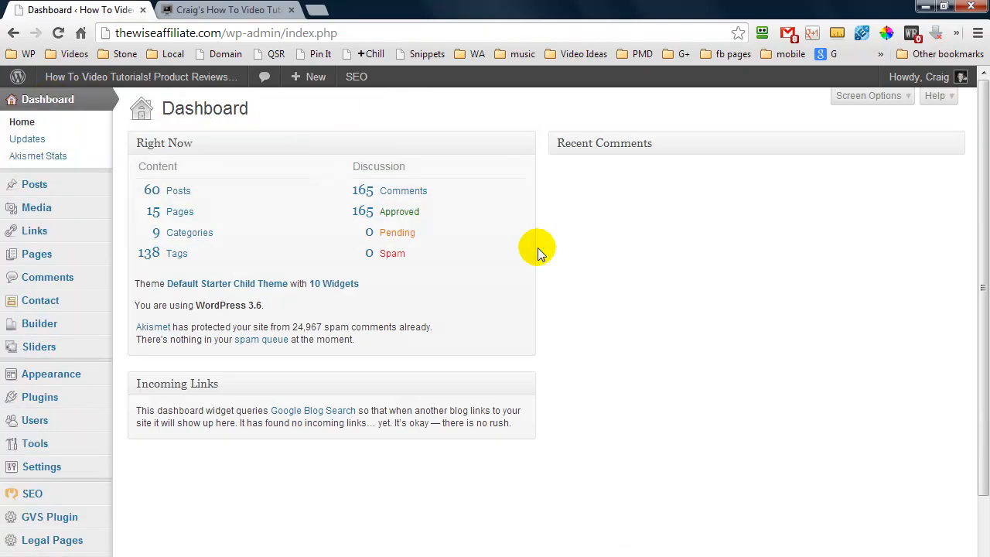